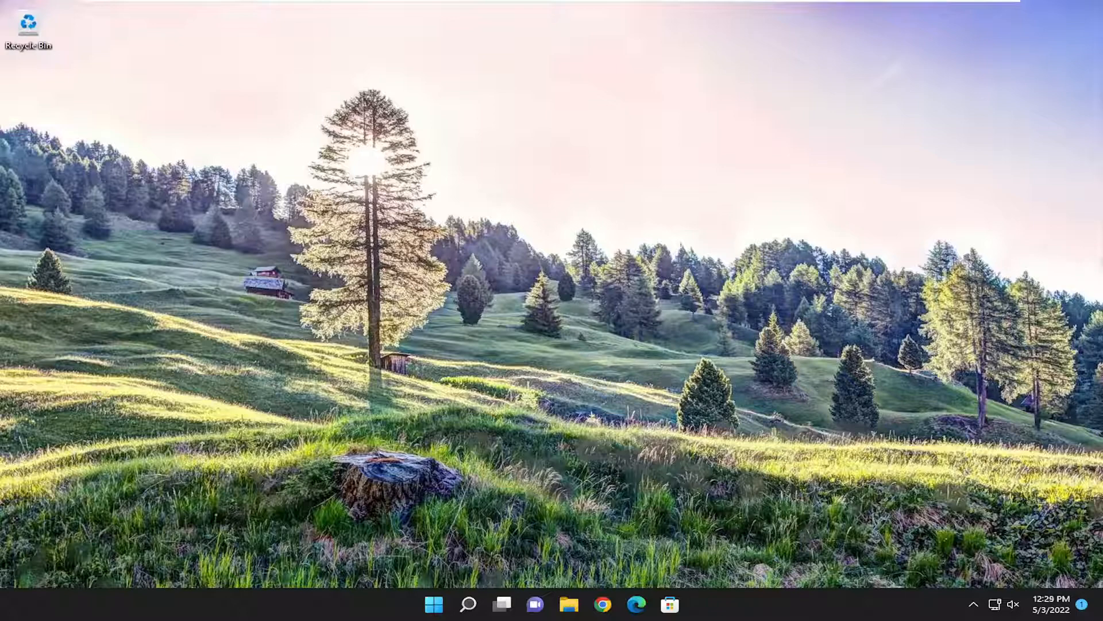
Find Troubleshoot settings via search and scroll Other troubleshooters to Windows Store Apps.
{"action": "left_click", "coordinate": [467, 604]}
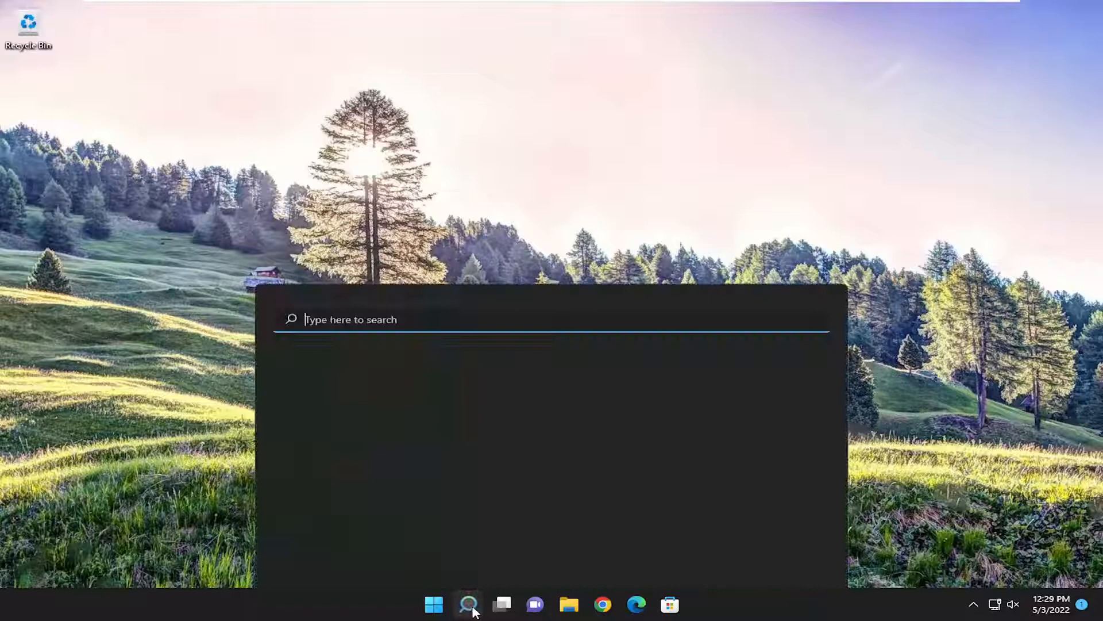
{"action": "type", "text": "troubleso"}
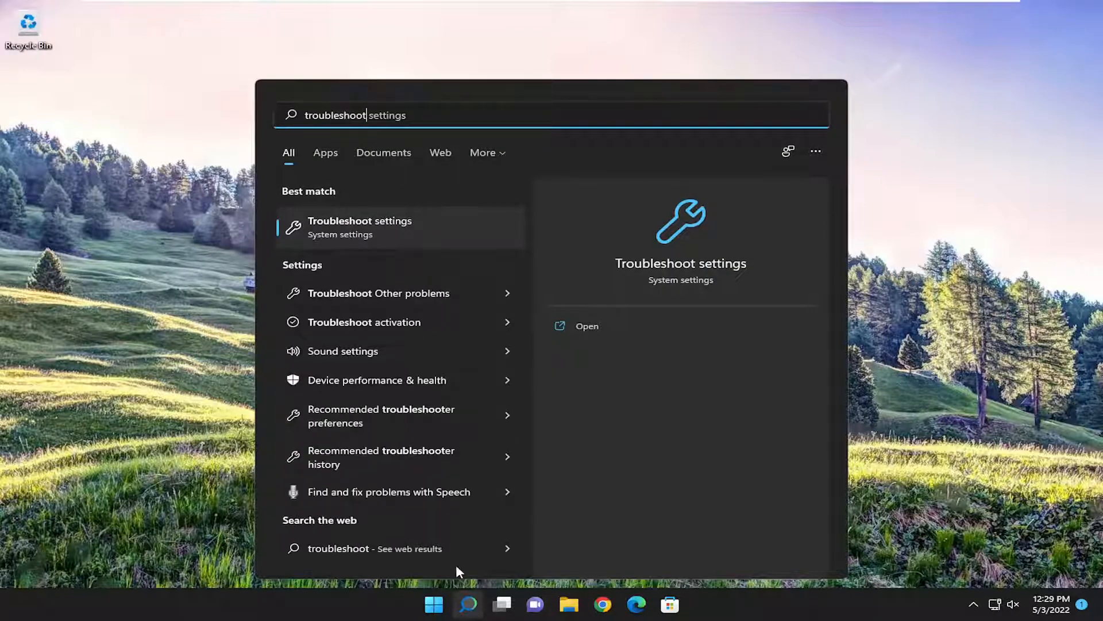
{"action": "left_click", "coordinate": [360, 226]}
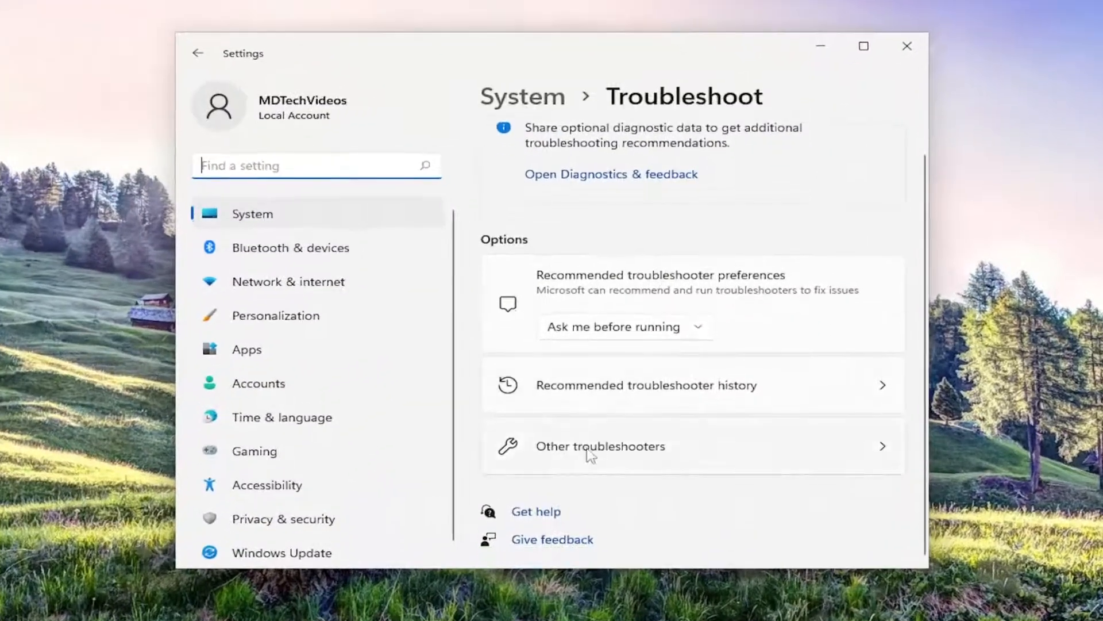
{"action": "left_click", "coordinate": [600, 445]}
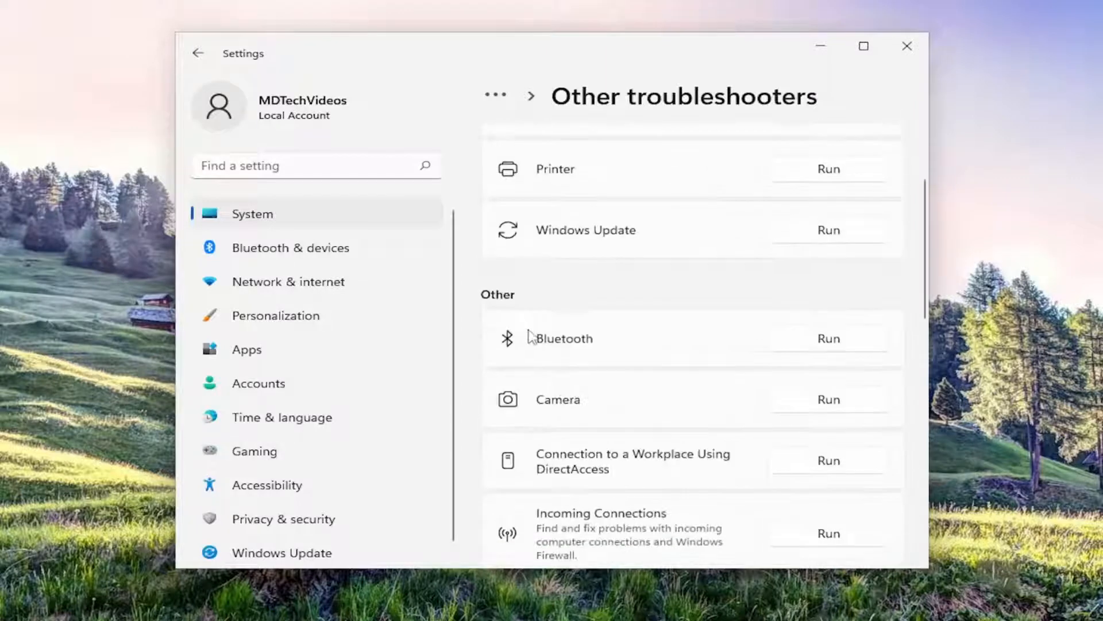
{"action": "scroll", "scroll_direction": "down", "scroll_amount": 3}
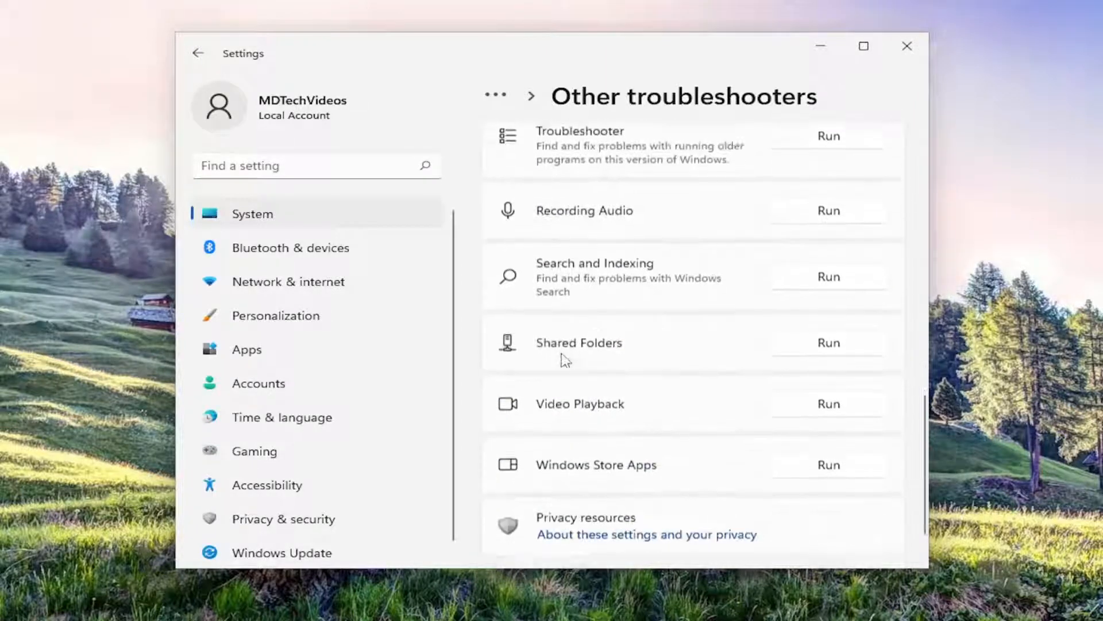
{"action": "scroll", "scroll_direction": "down", "scroll_amount": 3}
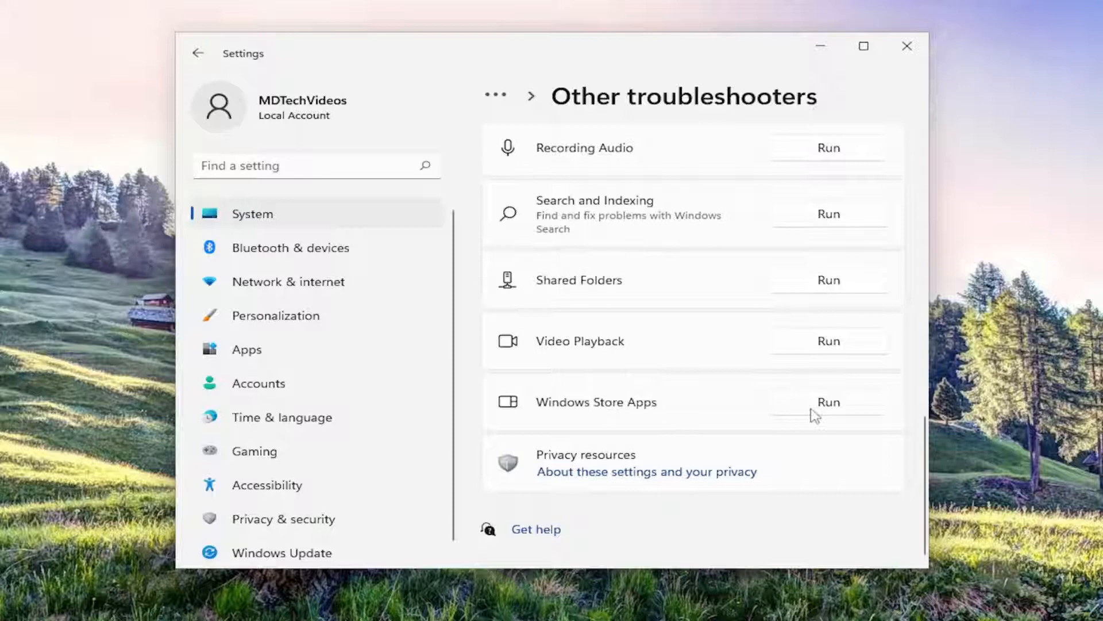
Run the Windows Store Apps troubleshooter and continue past the Microsoft account notice.
{"action": "left_click", "coordinate": [828, 401]}
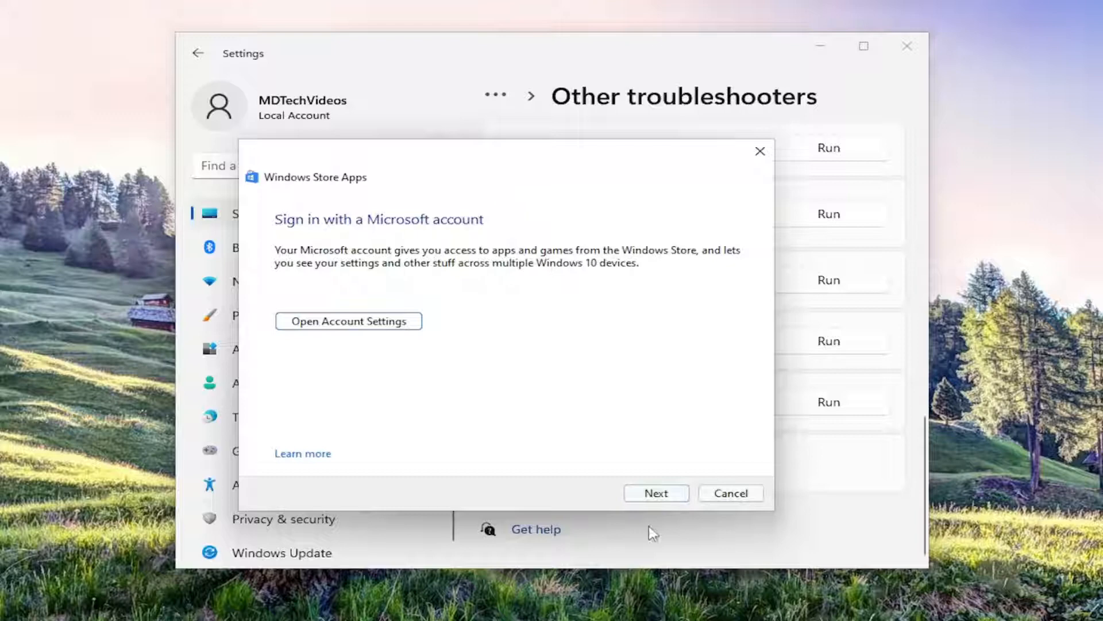
{"action": "left_click", "coordinate": [655, 493]}
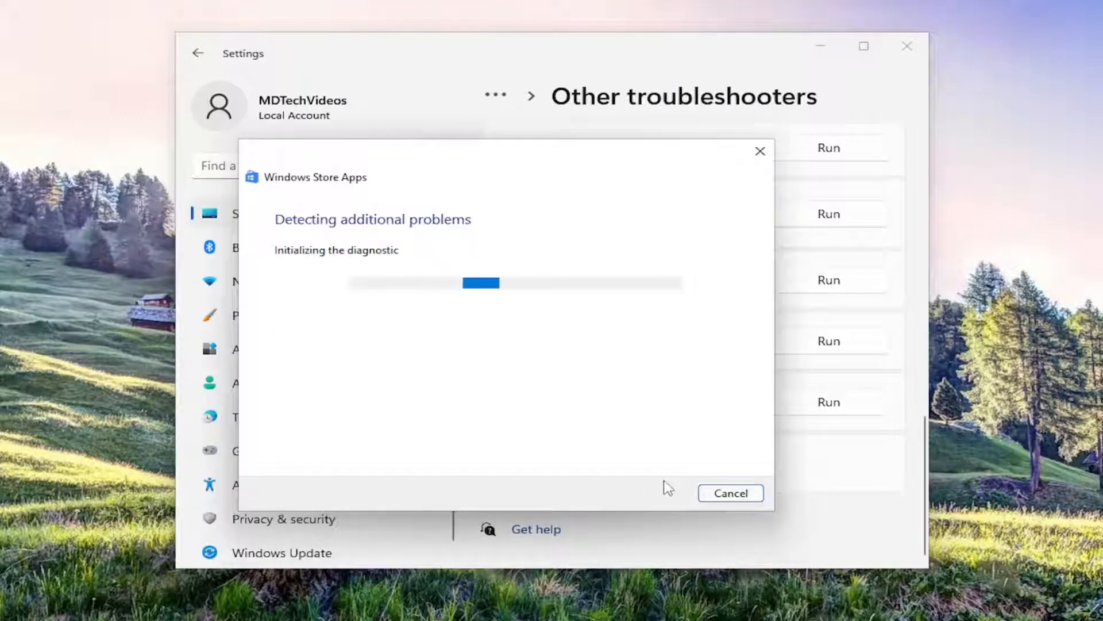
{"action": "mouse_move", "coordinate": [542, 372]}
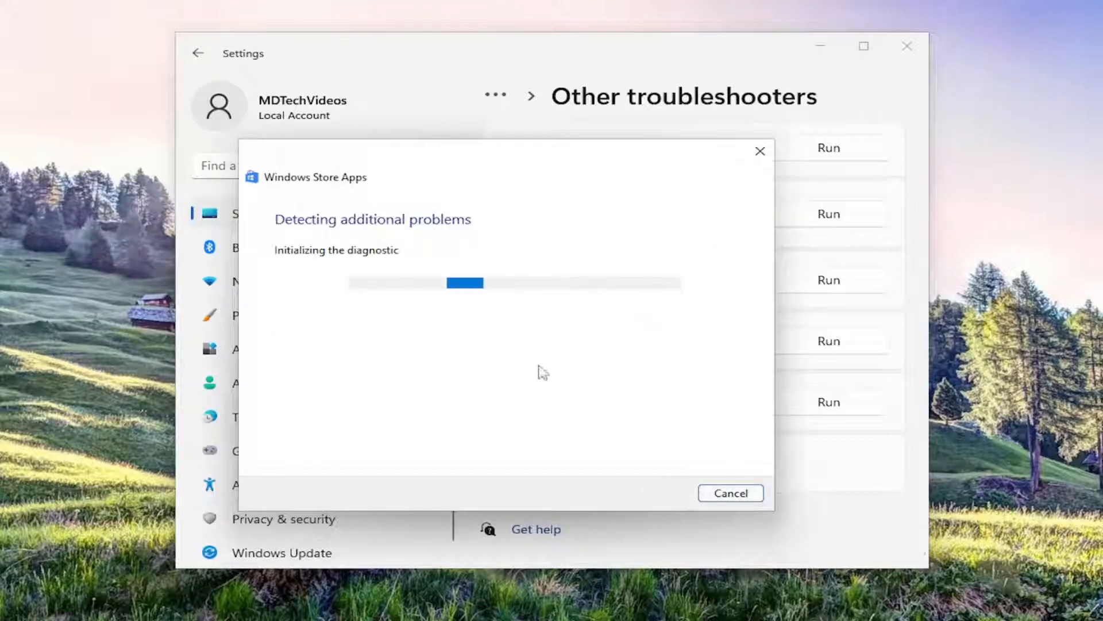
{"action": "mouse_move", "coordinate": [373, 266]}
{"action": "type", "text": "c"}
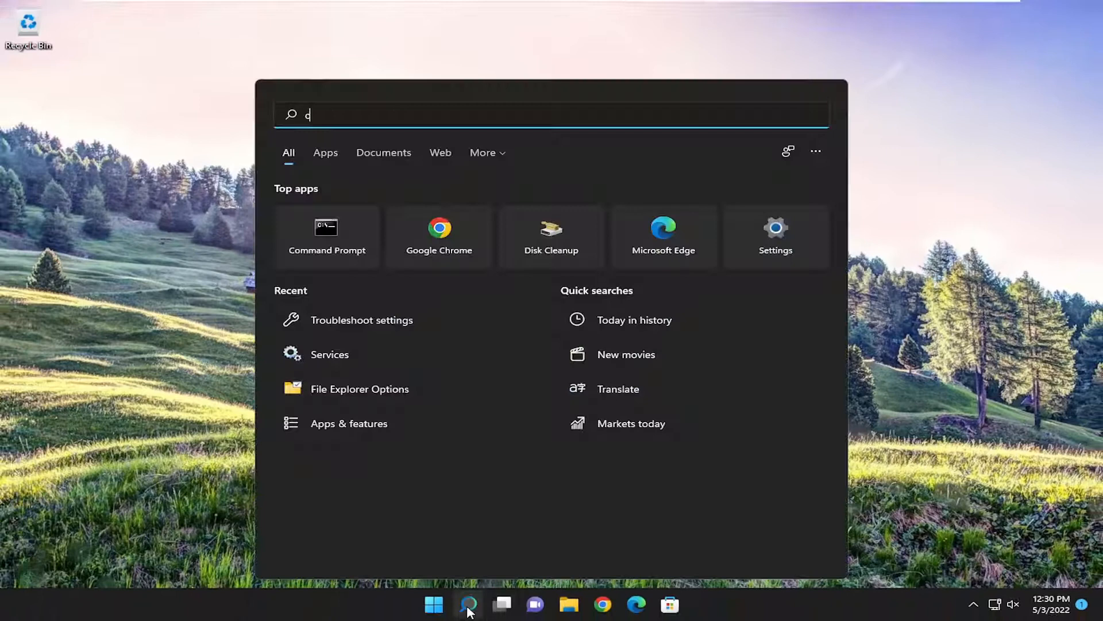
Launch Command Prompt from a 'cmd' search as administrator, approving the UAC prompt.
{"action": "type", "text": "md"}
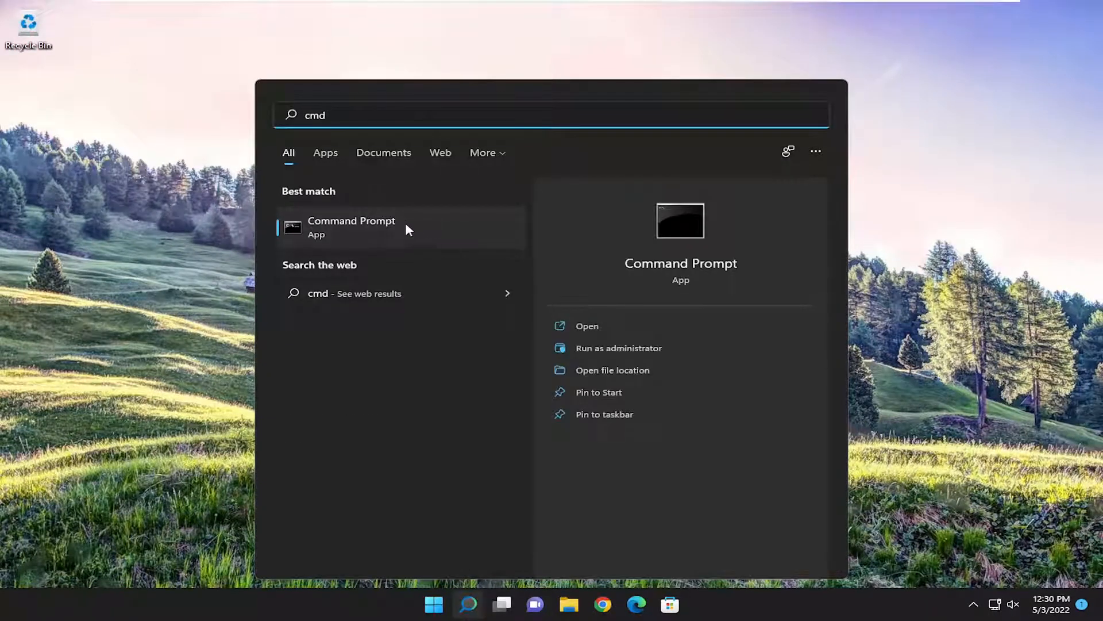
{"action": "right_click", "coordinate": [352, 226]}
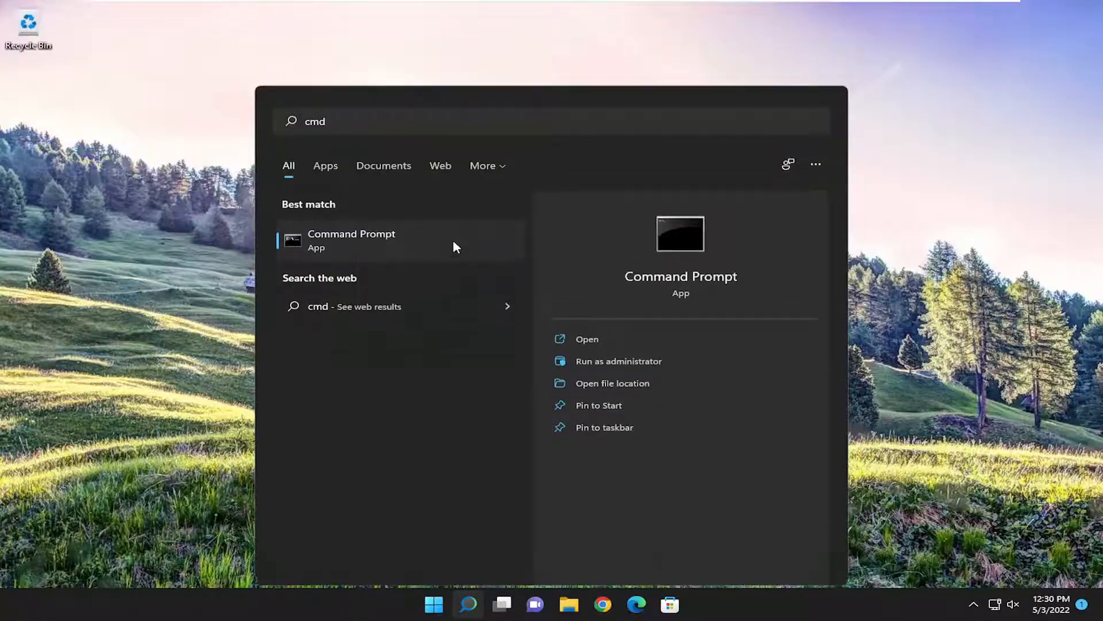
{"action": "left_click", "coordinate": [618, 360]}
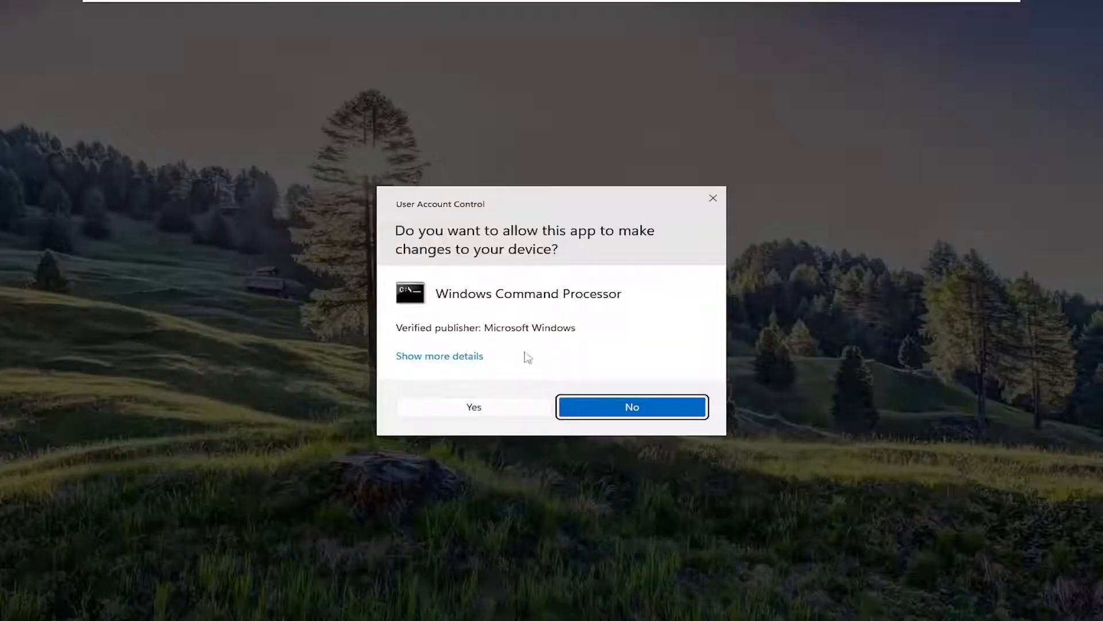
{"action": "left_click", "coordinate": [473, 406]}
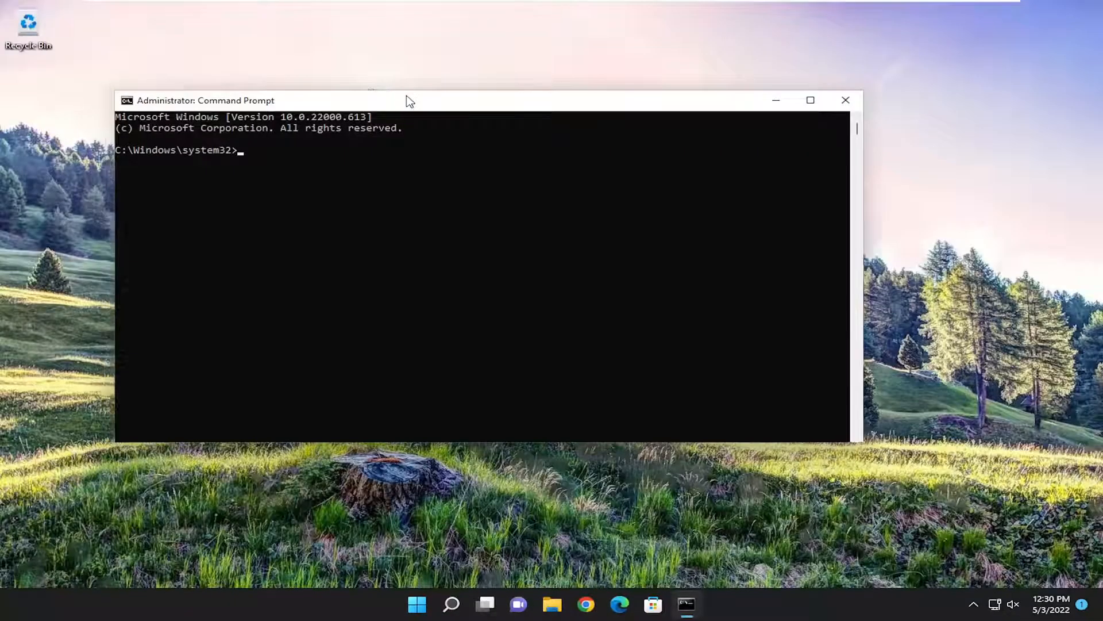
Run 'sfc /scannow' and let verification reach 100% with no integrity violations.
{"action": "type", "text": "sfc /scan"}
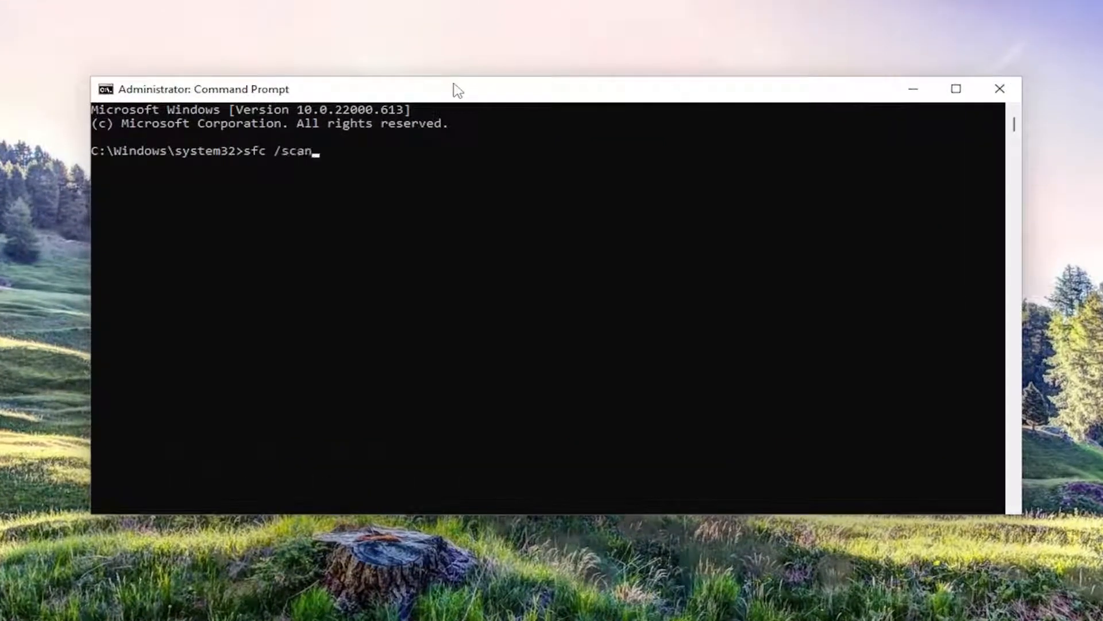
{"action": "type", "text": "ow"}
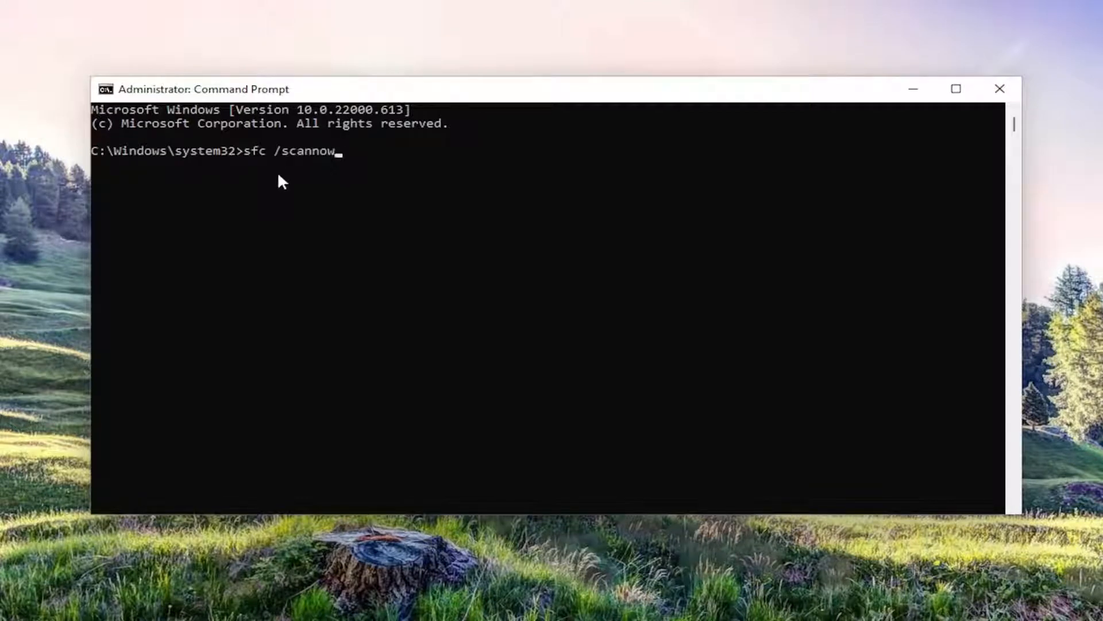
{"action": "key", "text": "enter"}
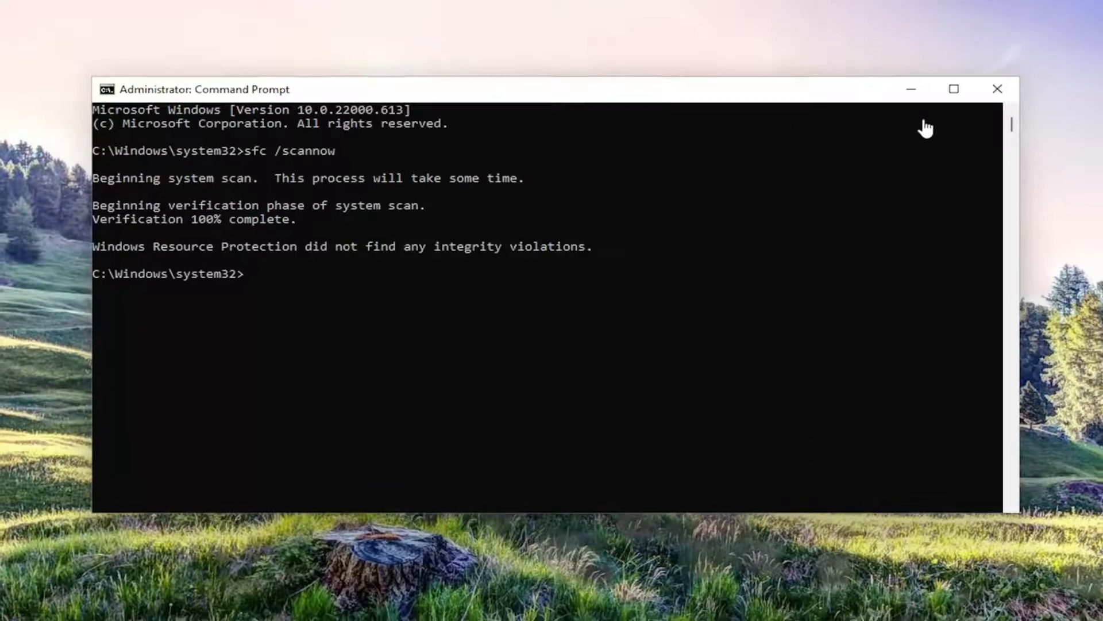
Close the elevated Command Prompt window.
{"action": "left_click", "coordinate": [997, 88]}
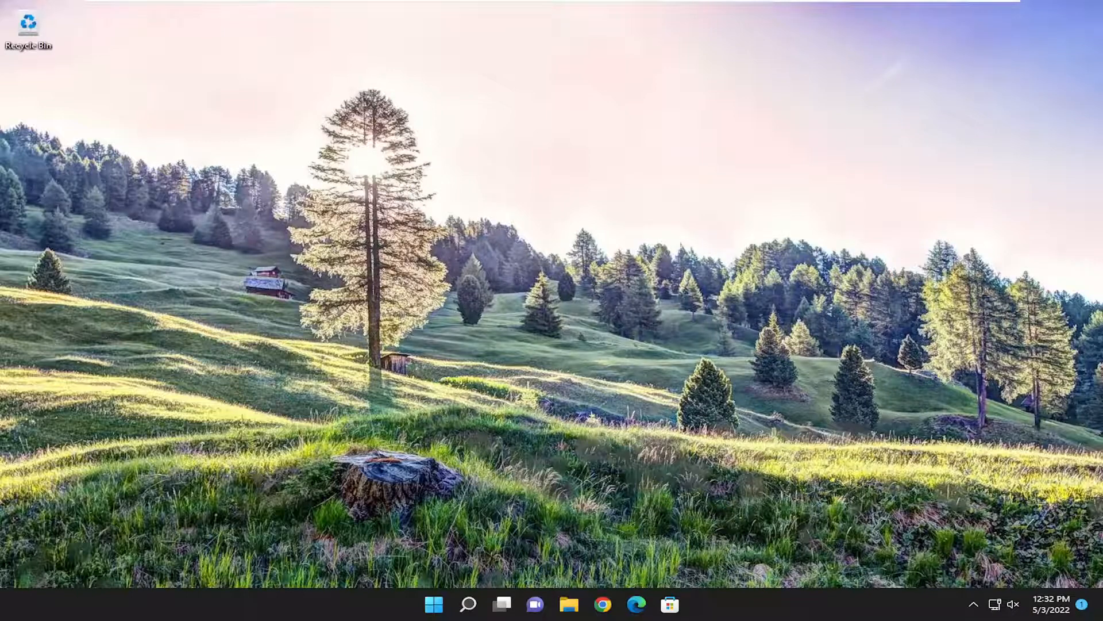
Open Default apps from a 'default apps' search and look up '.png', showing Photos.
{"action": "left_click", "coordinate": [467, 604]}
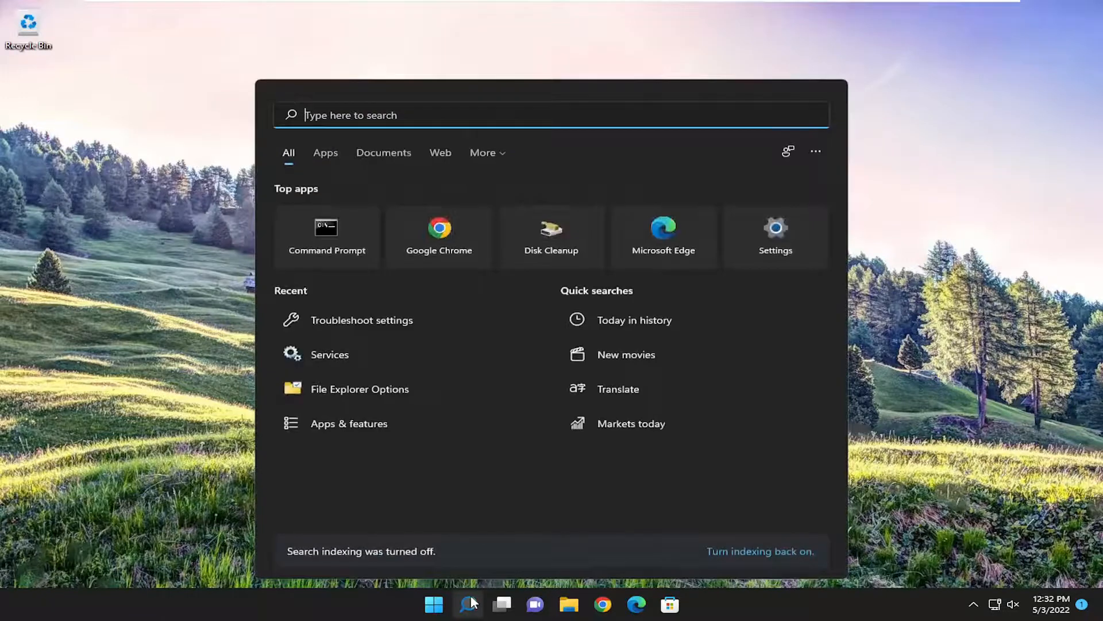
{"action": "type", "text": "defa"}
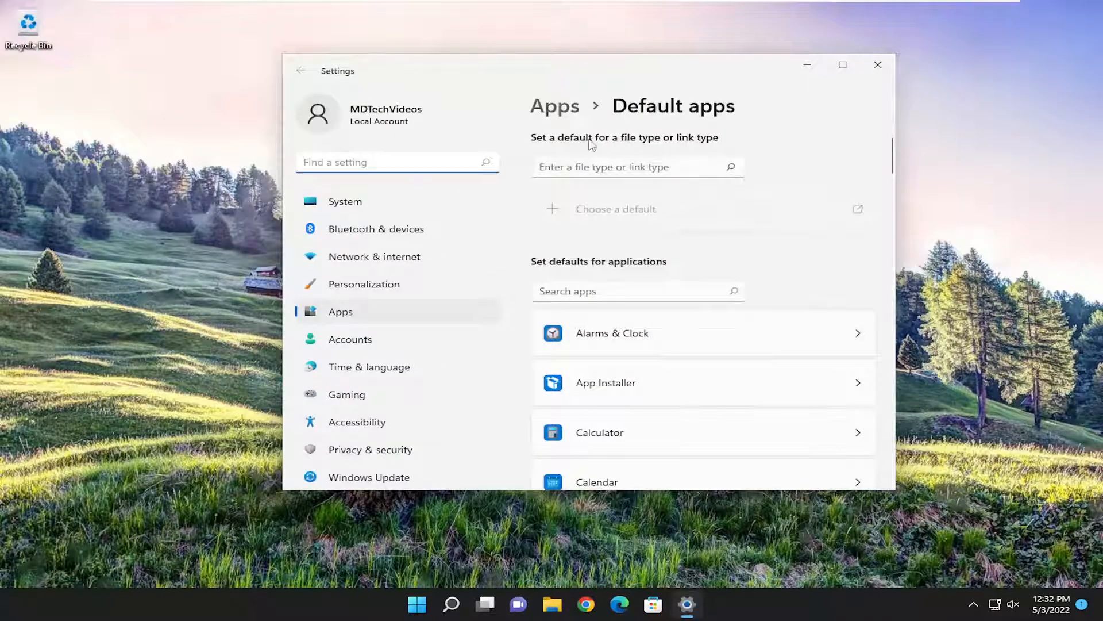
{"action": "left_click", "coordinate": [634, 167]}
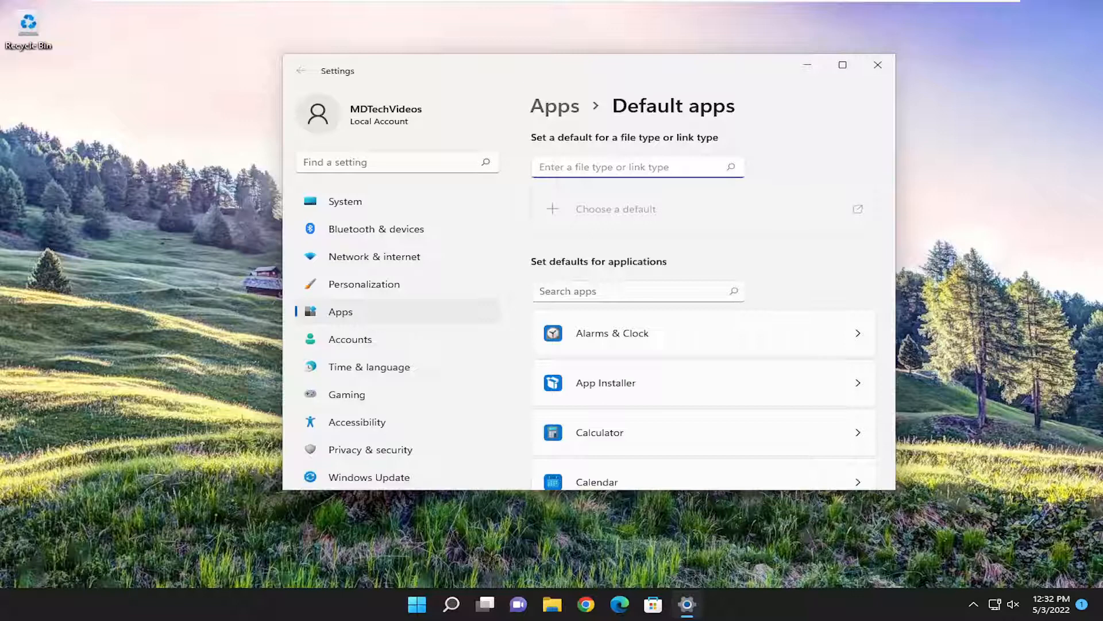
{"action": "type", "text": ".png"}
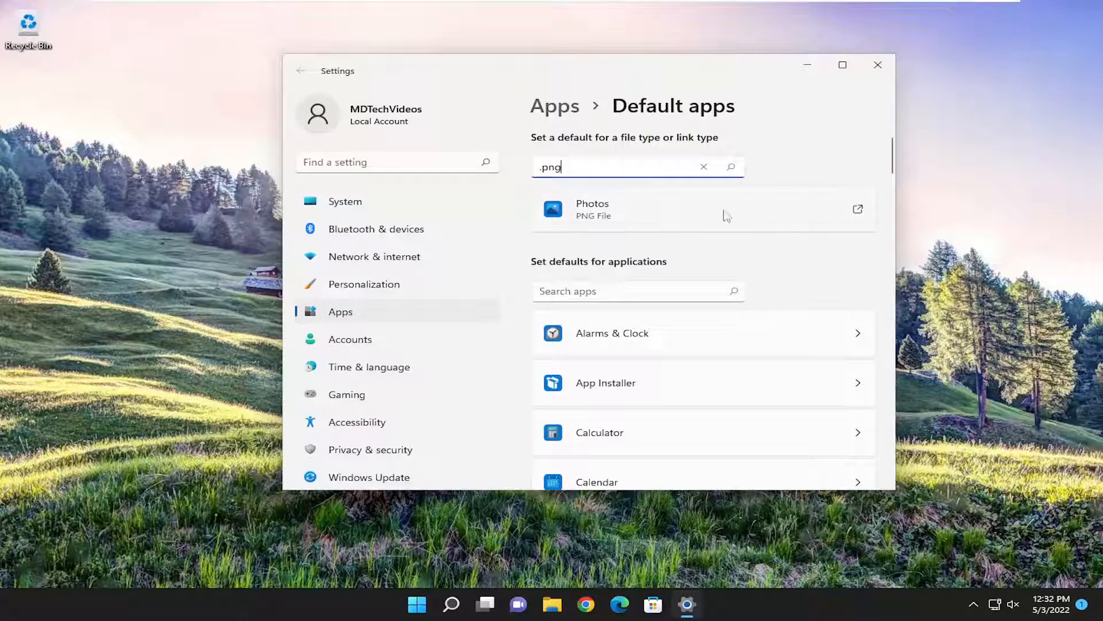
Confirm Photos as the .png default app, then close Settings.
{"action": "left_click", "coordinate": [704, 209]}
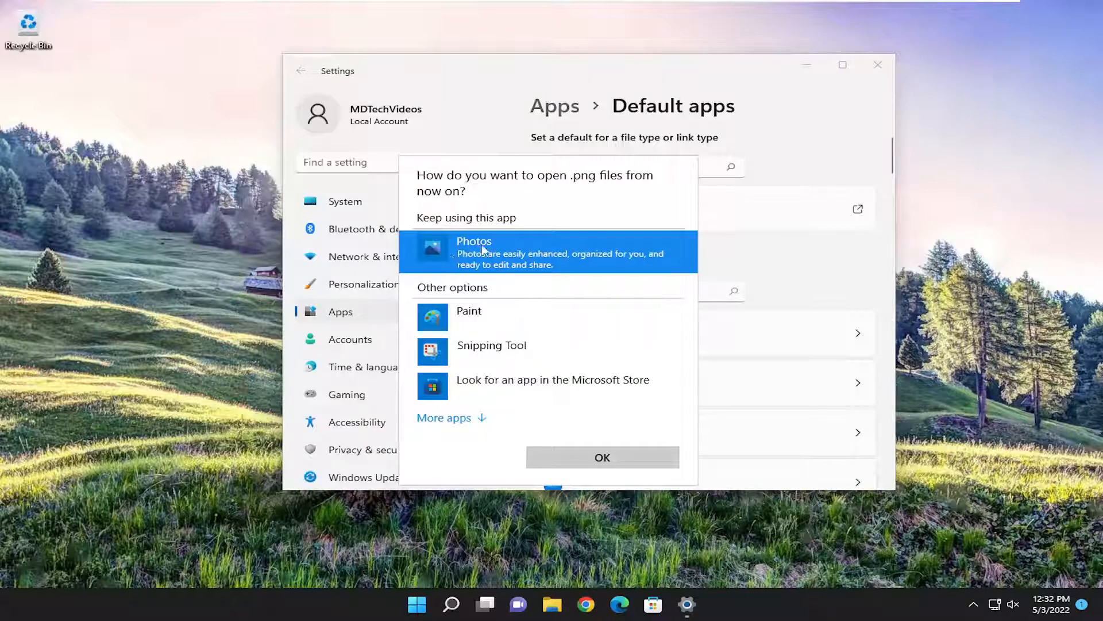
{"action": "left_click", "coordinate": [444, 417]}
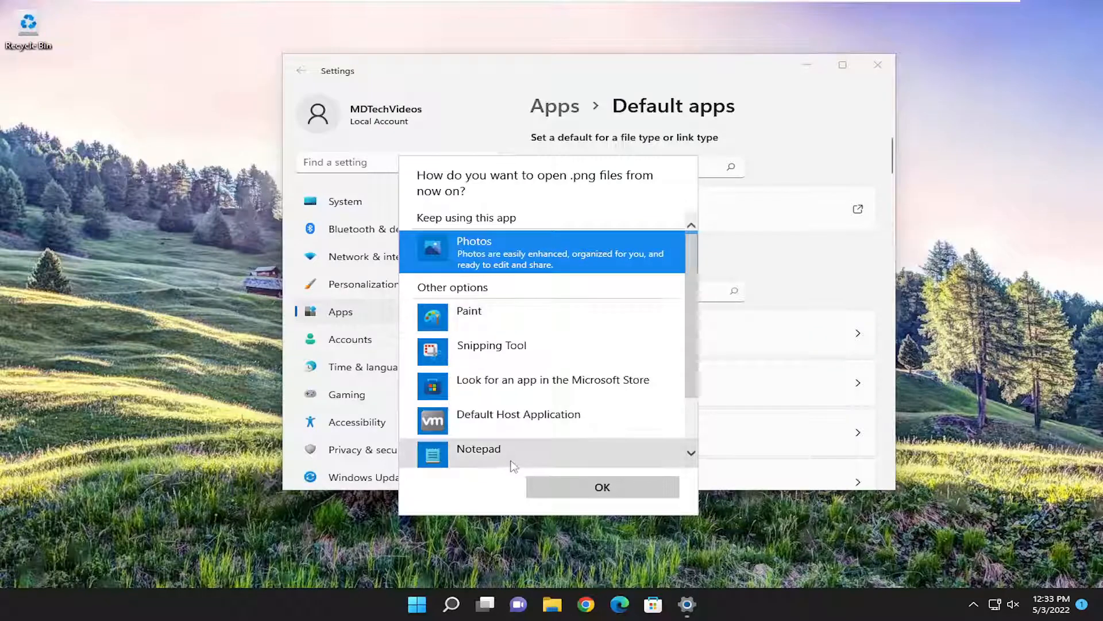
{"action": "left_click", "coordinate": [602, 487]}
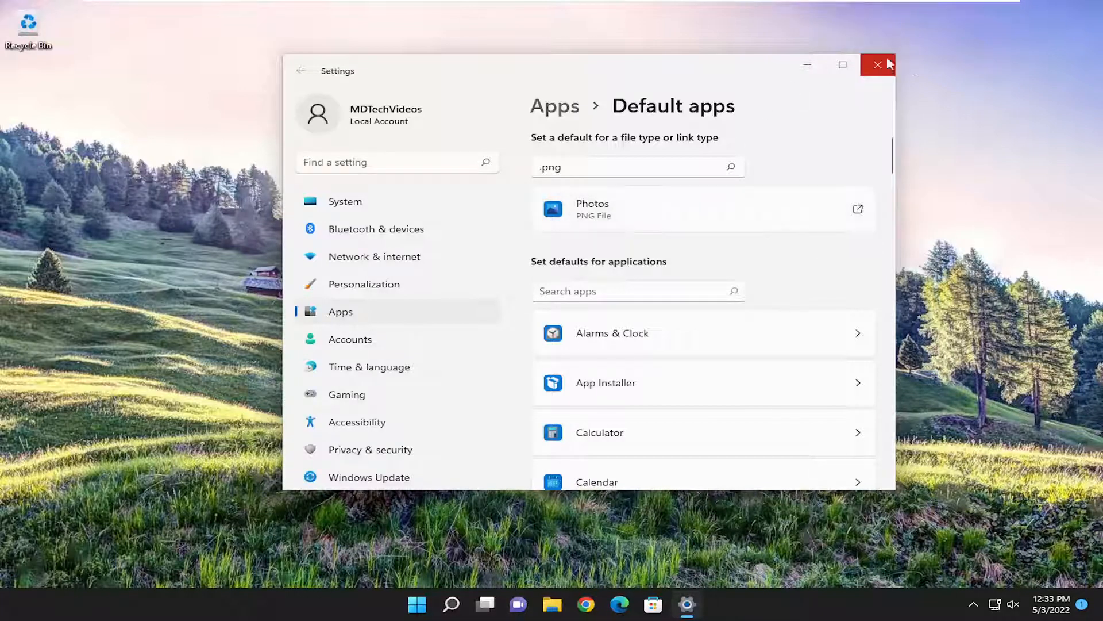
{"action": "left_click", "coordinate": [878, 64]}
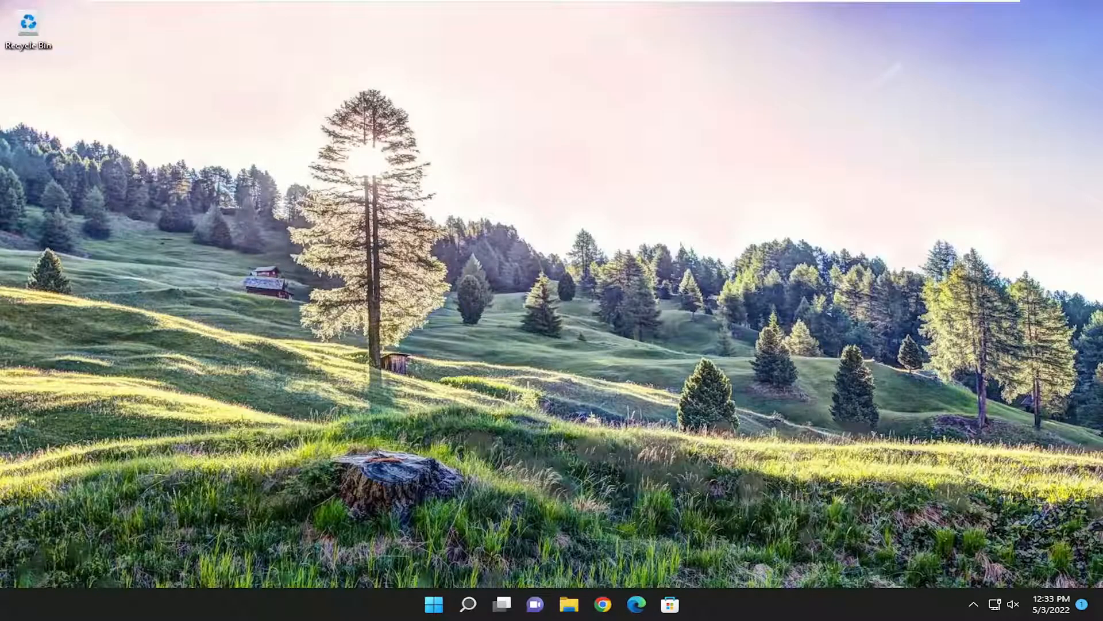